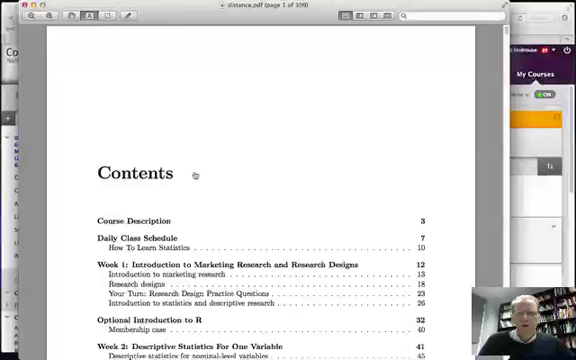
Scroll the distance.pdf Contents page to show the Week 3 and Week 4 entries.
scroll("down", 3)
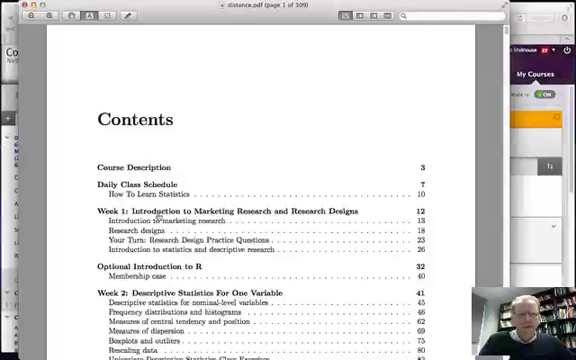
mouse_move(160, 226)
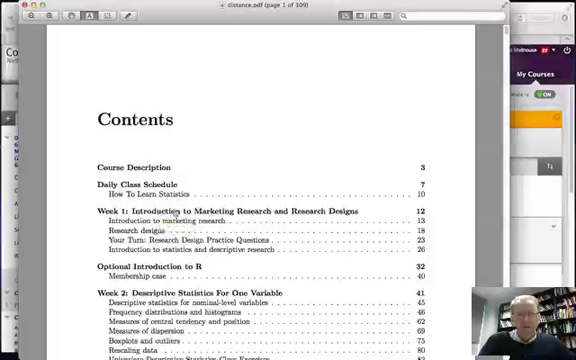
mouse_move(175, 224)
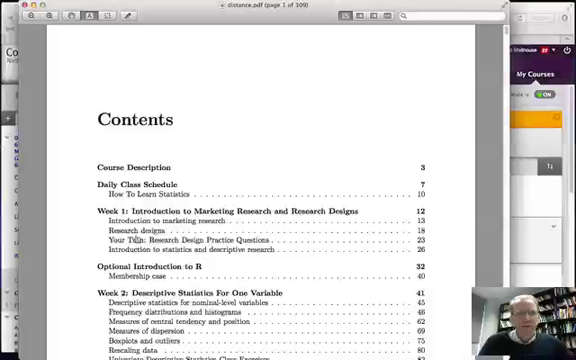
scroll("down", 3)
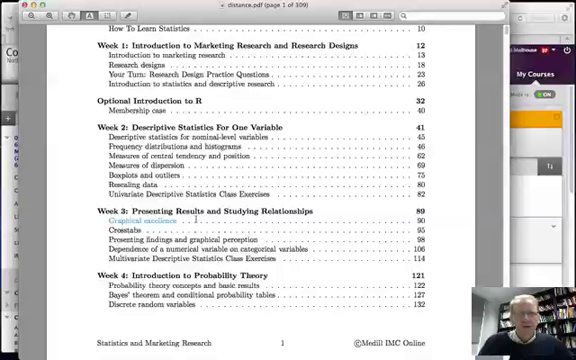
Scroll to page 121 with the Week 4 Siegel reading and probability video links.
scroll("down", 3)
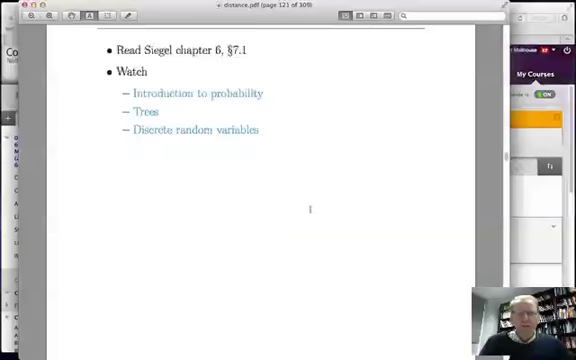
scroll("down", 3)
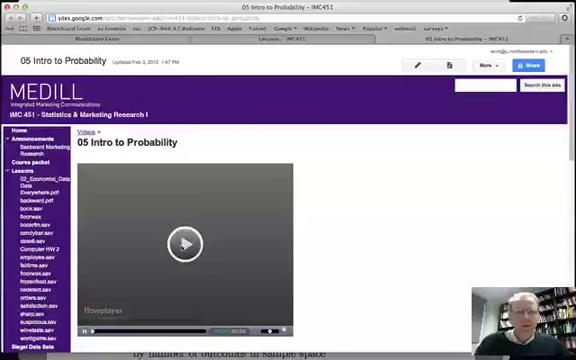
Return from the 05 Intro to Probability video page to the Preview packet.
left_click(185, 243)
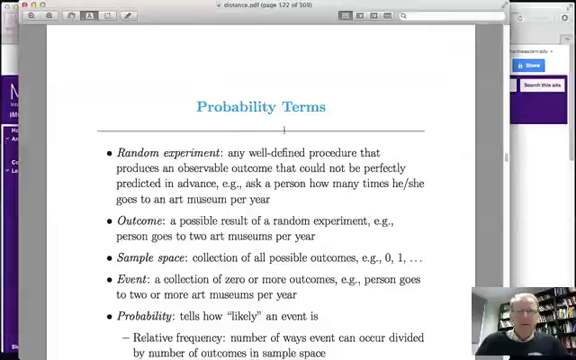
Scroll past page 122 to the Your Turn Siegel 6.1 and 6.3 exercises.
scroll("down", 3)
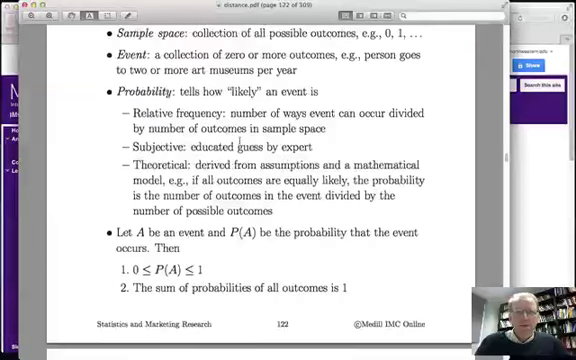
scroll("down", 3)
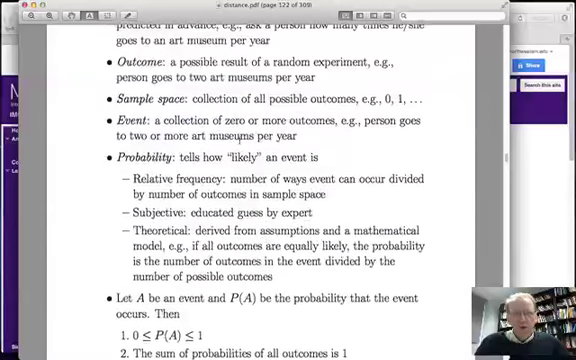
scroll("down", 3)
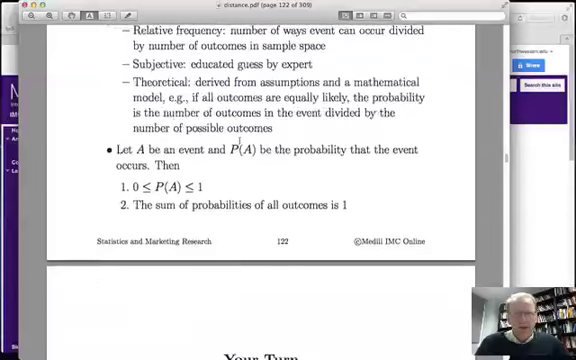
scroll("down", 3)
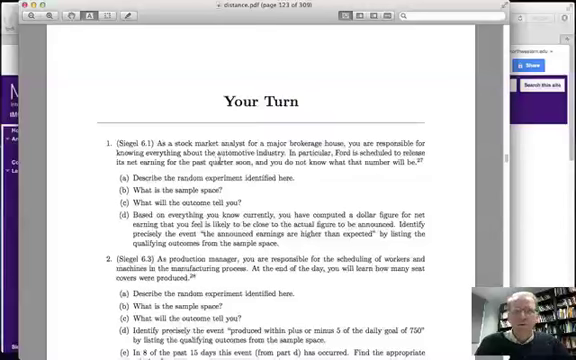
Scroll to page 124, Probability Terms and Results I.
scroll("down", 3)
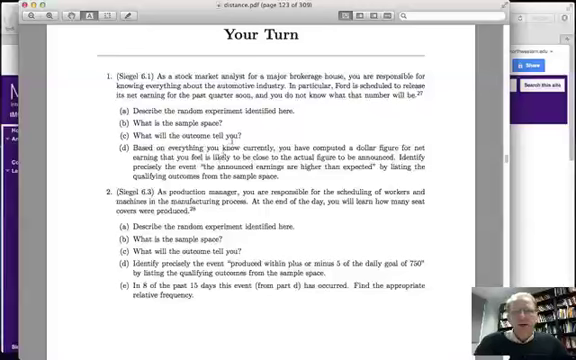
scroll("down", 3)
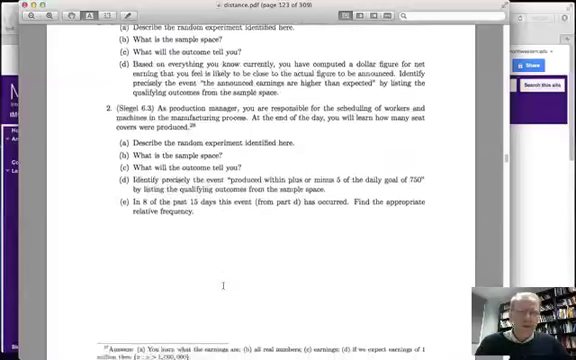
scroll("down", 3)
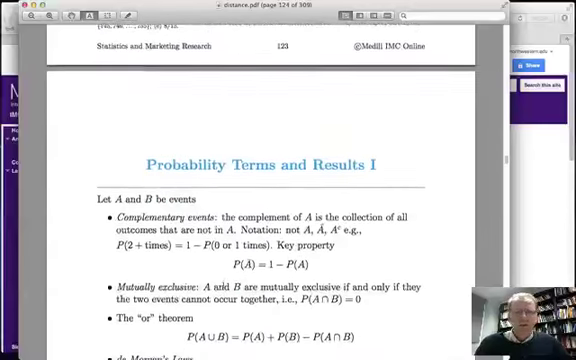
Scroll through the Bayes' theorem pages to the Siegel 6.11 example on page 128.
scroll("down", 3)
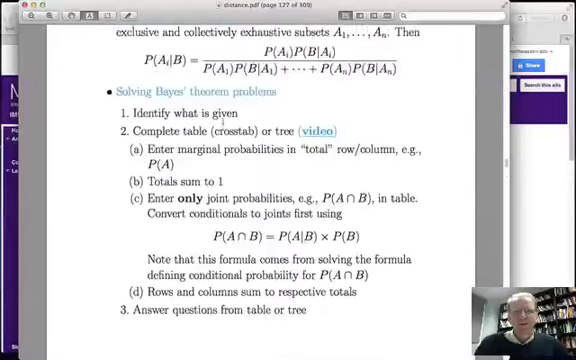
scroll("down", 3)
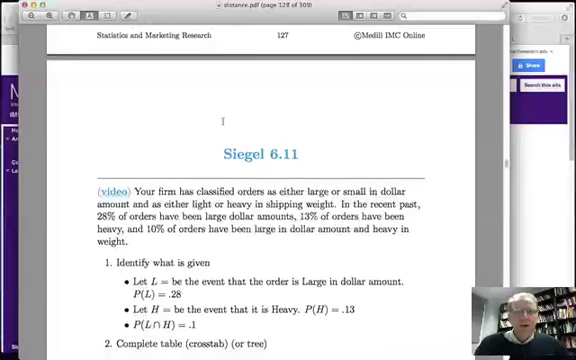
Scroll to page 130, Your Turn: Siegel Chapter 6 Homework Solutions.
scroll("down", 3)
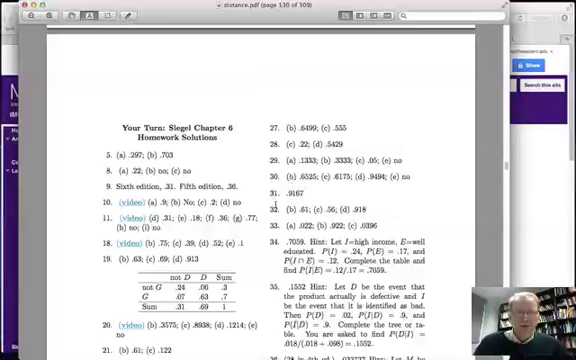
scroll("down", 3)
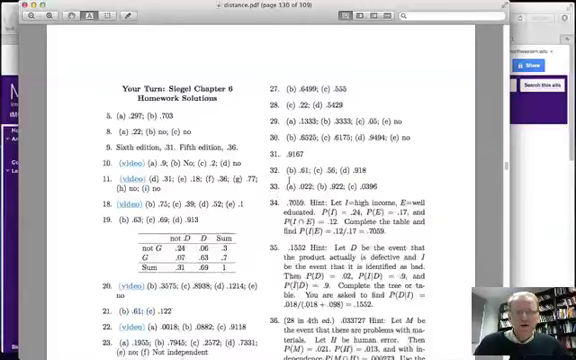